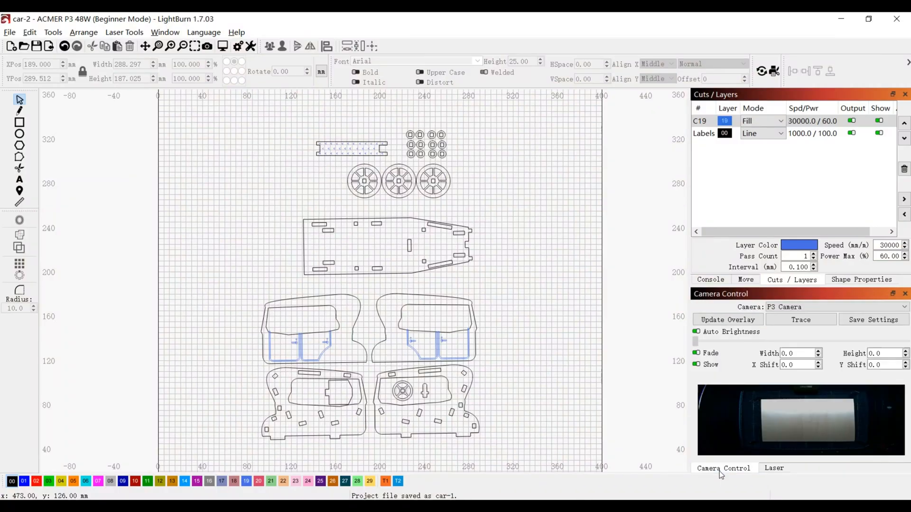
# Capture a fresh camera image of the bed via Update Overlay
pyautogui.click(728, 318)
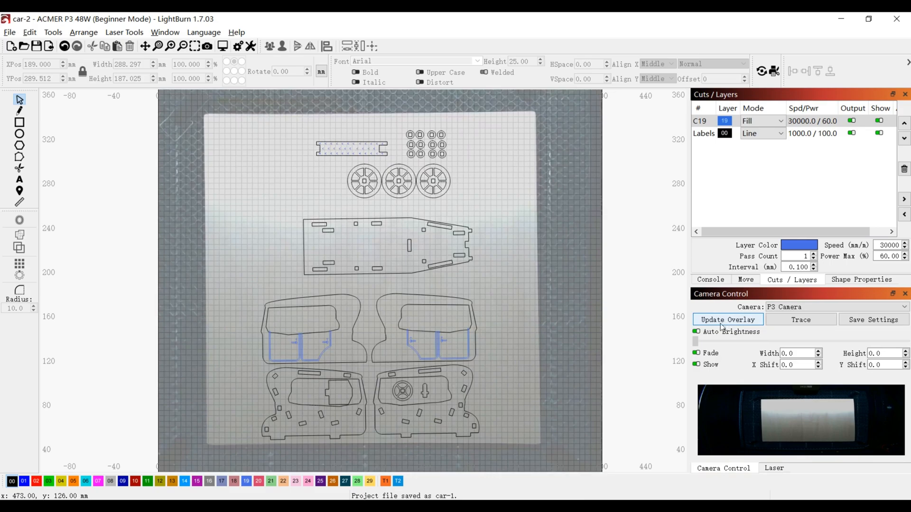
pyautogui.click(727, 318)
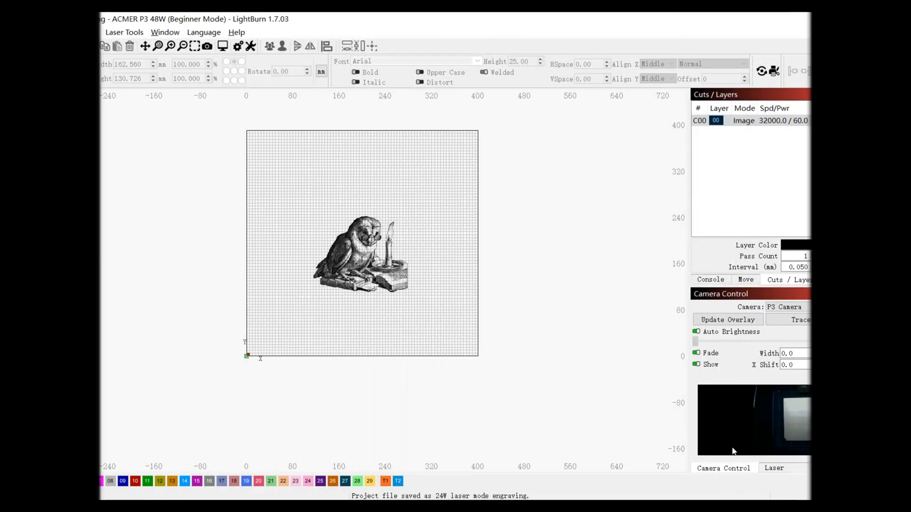
# Recapture the bed image so the owl engraving overlays the paper sheet
pyautogui.click(727, 319)
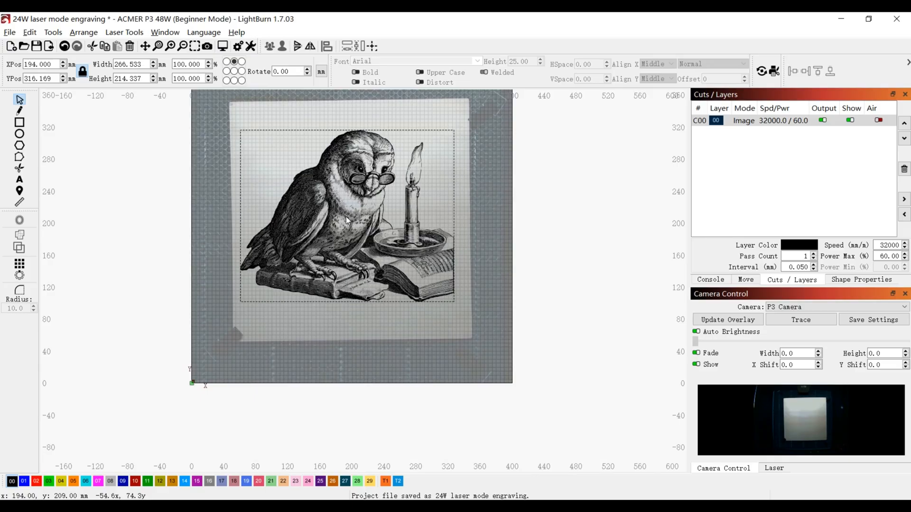
pyautogui.moveTo(346, 219); pyautogui.dragTo(354, 219)
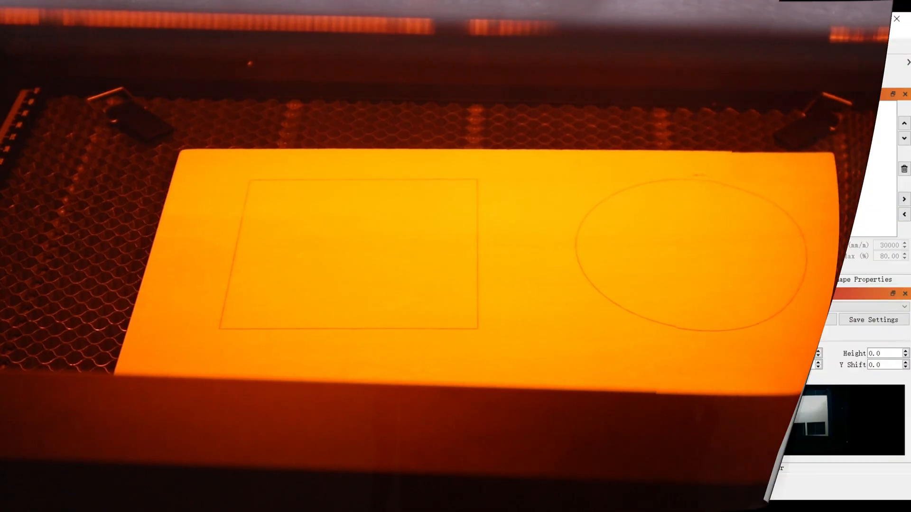
pyautogui.click(728, 320)
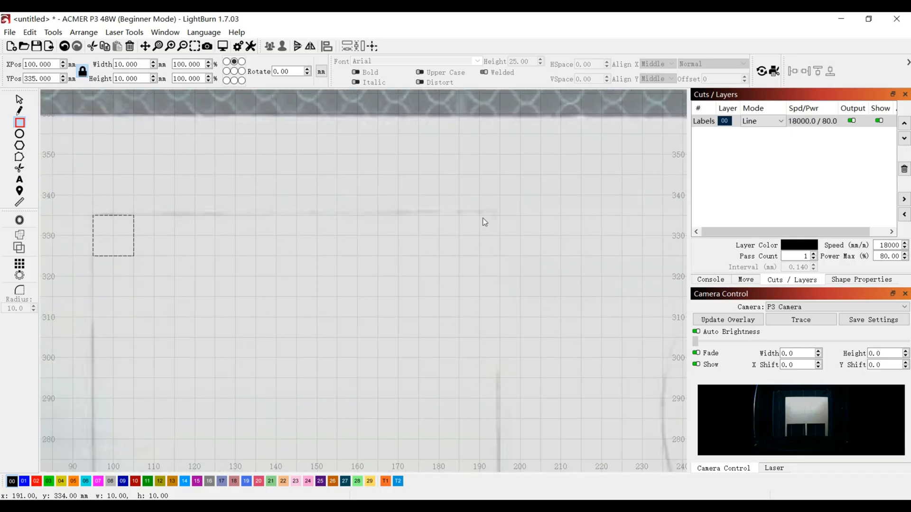
# Move the small square onto a corner of the captured rectangle
pyautogui.click(18, 100)
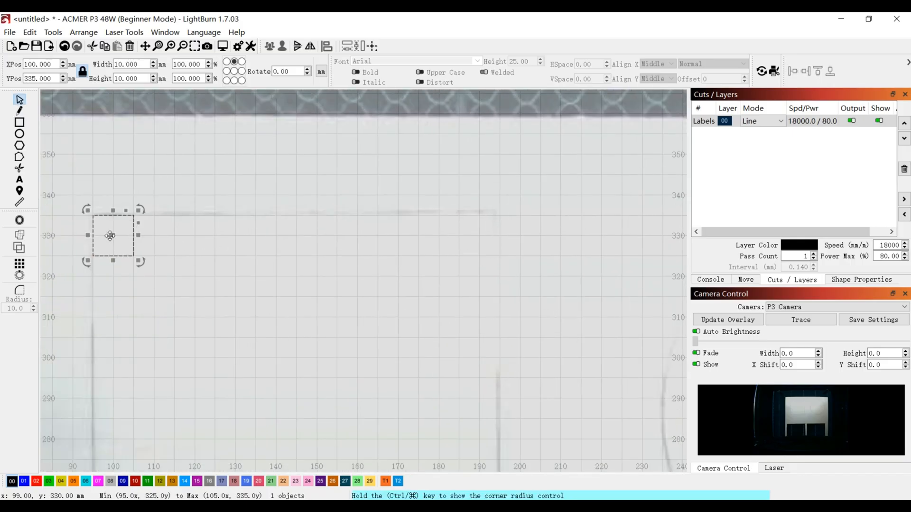
pyautogui.moveTo(110, 235); pyautogui.dragTo(474, 235)
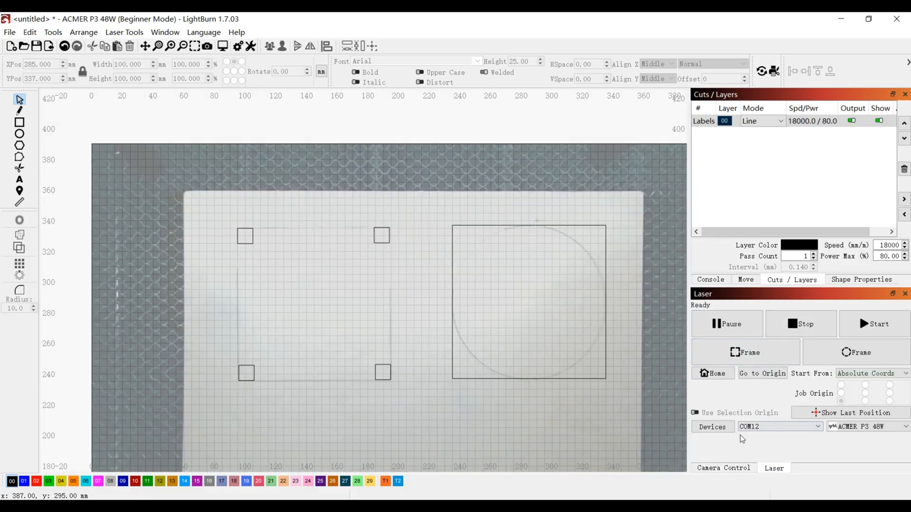
# Put the square around the circle on layer C01 and bring up its cut settings
pyautogui.rightClick(467, 235)
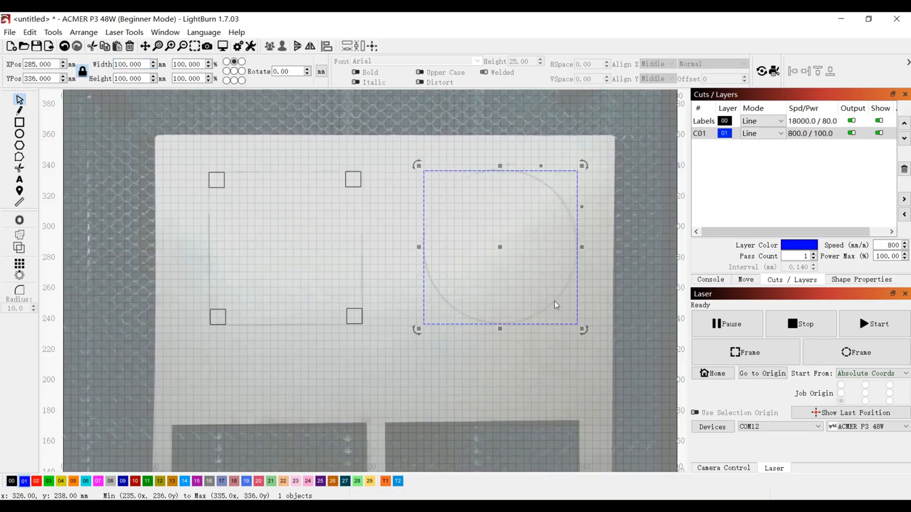
pyautogui.doubleClick(725, 133)
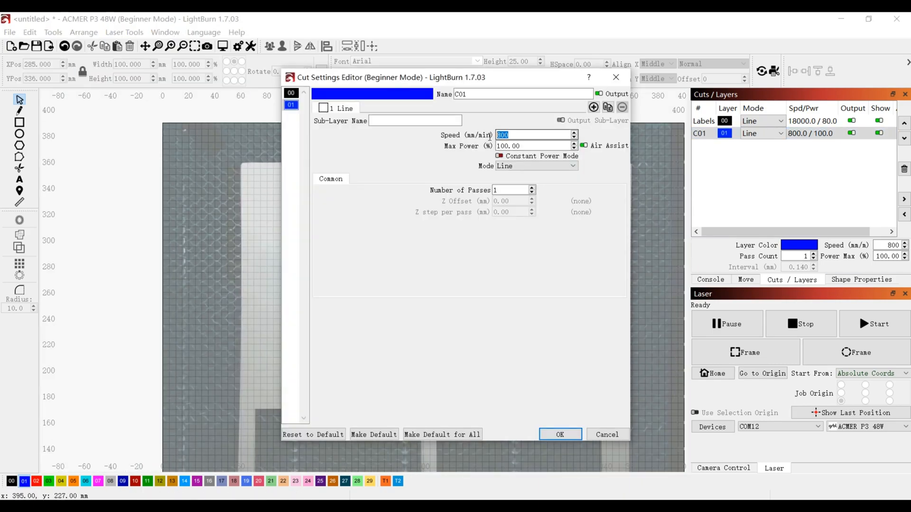